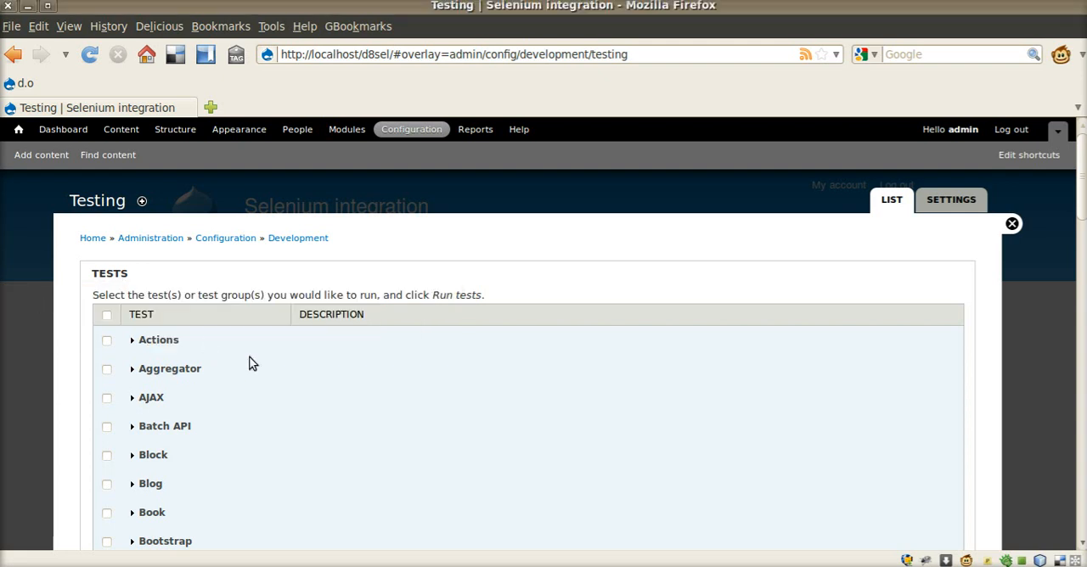
mouse_move(268, 367)
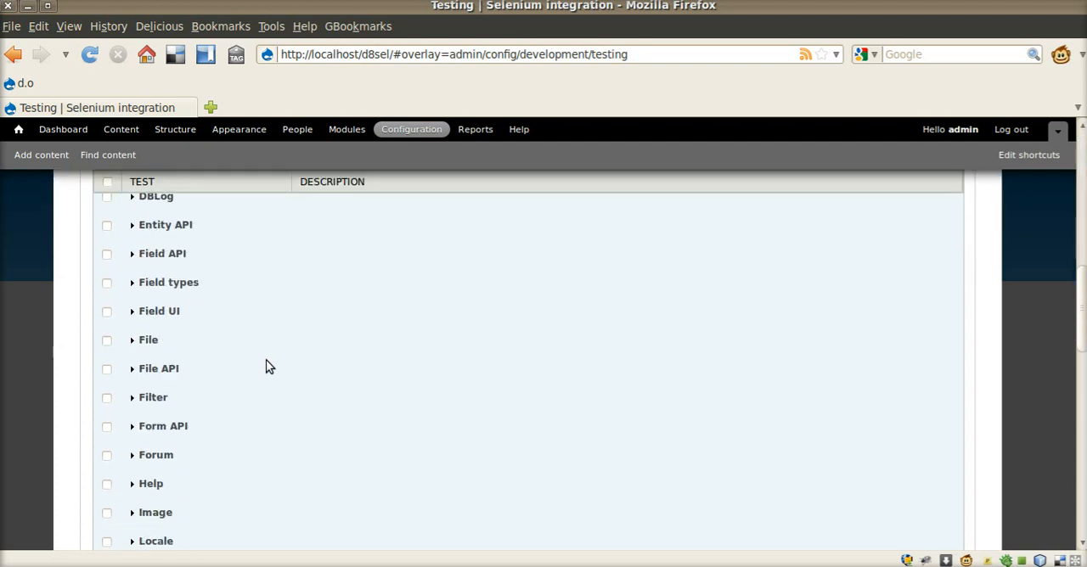
Scroll through the Testing list and submit the selected tests to run
scroll(down, 3)
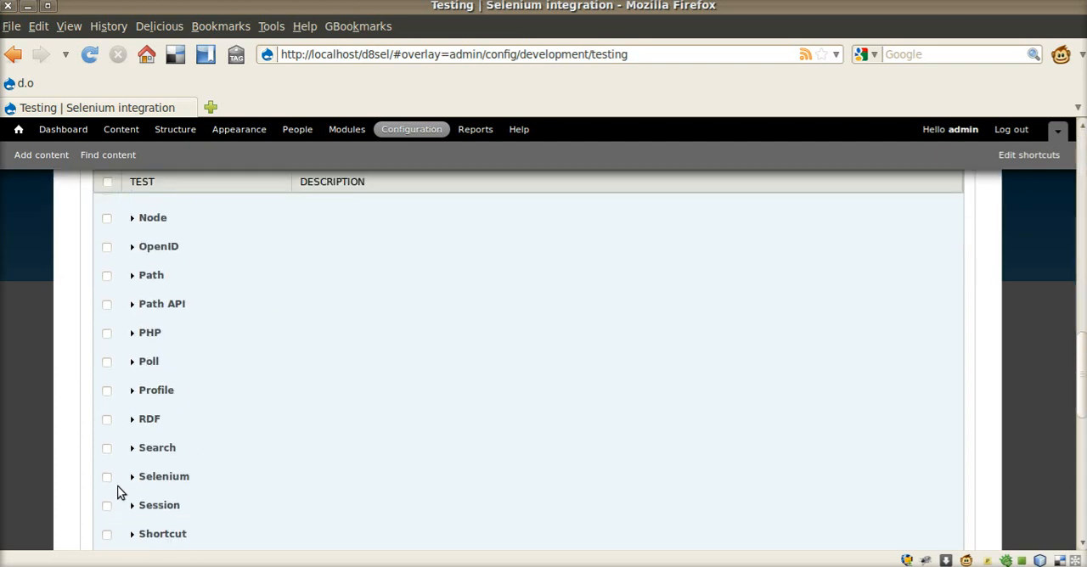
scroll(down, 3)
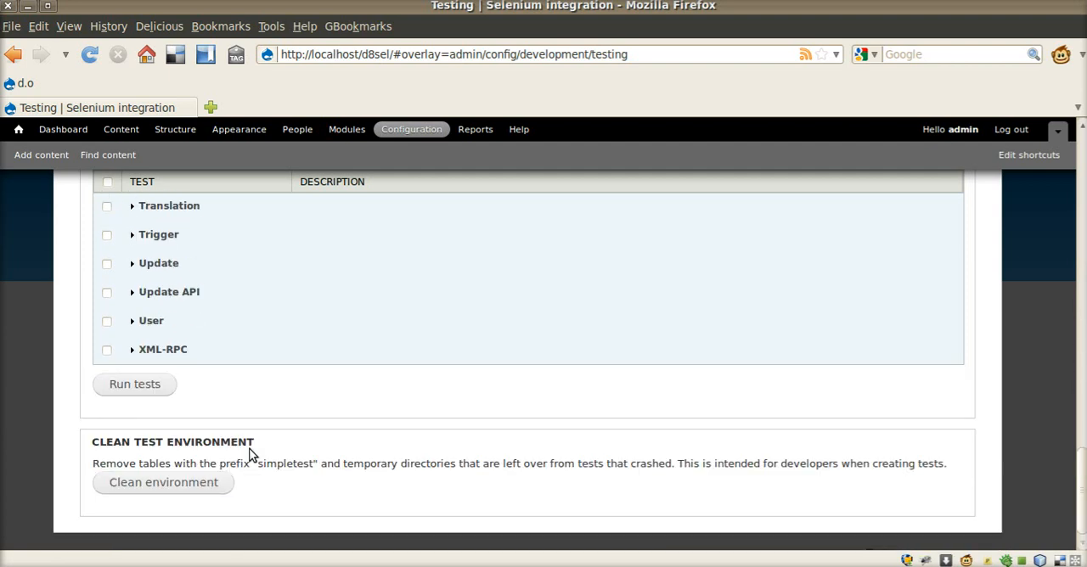
click(134, 384)
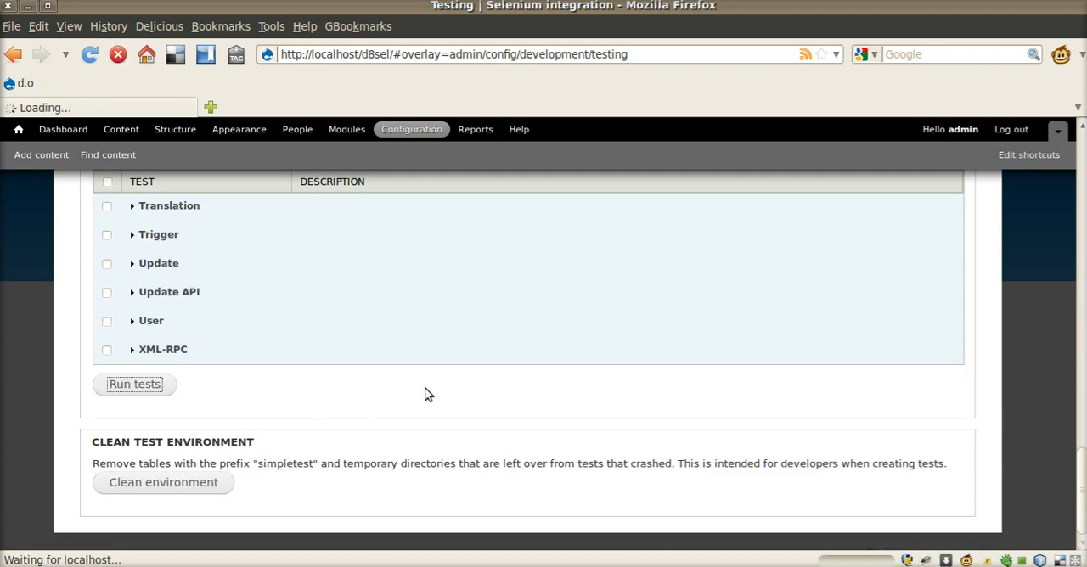
click(134, 384)
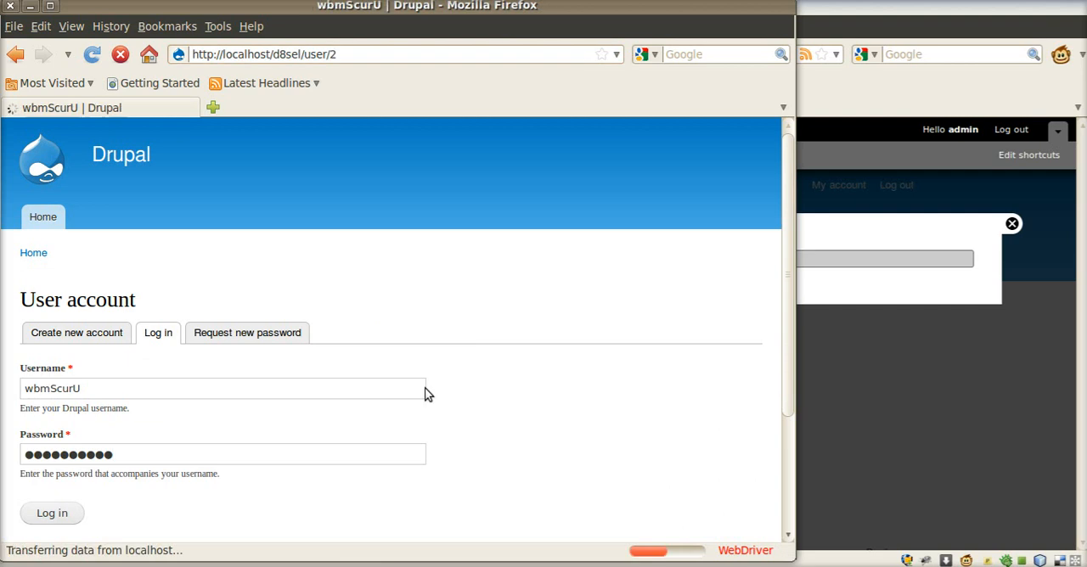
Log in with the test account, attach image-1.png to article bB24FSOO and save it
click(51, 513)
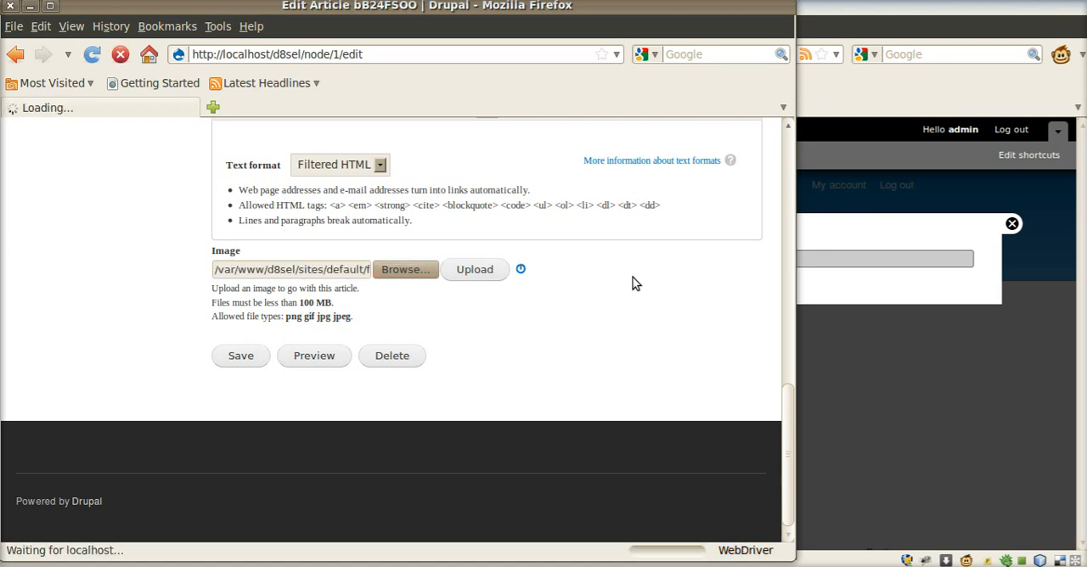
click(476, 268)
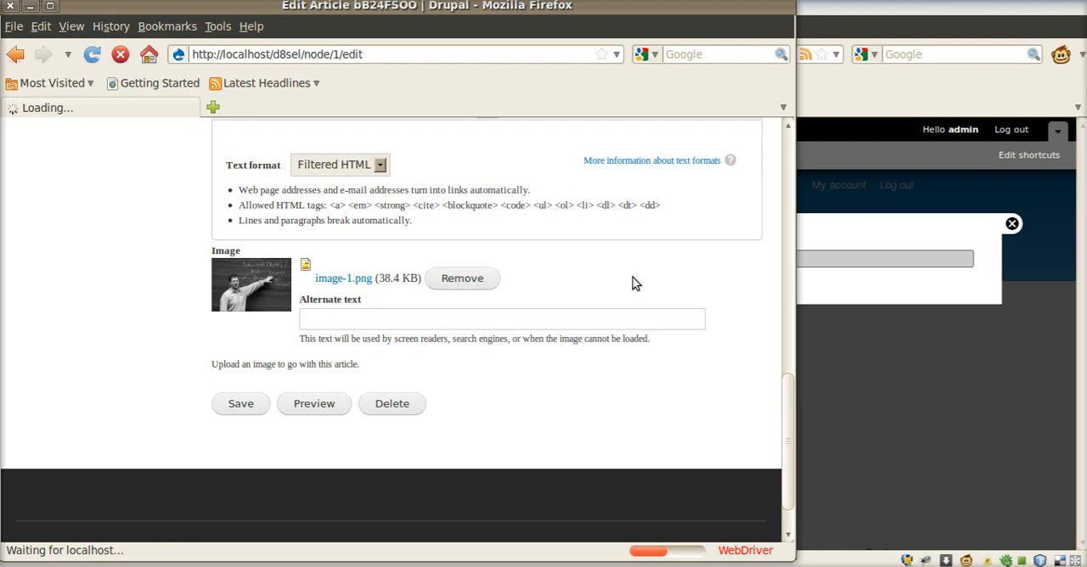
click(241, 404)
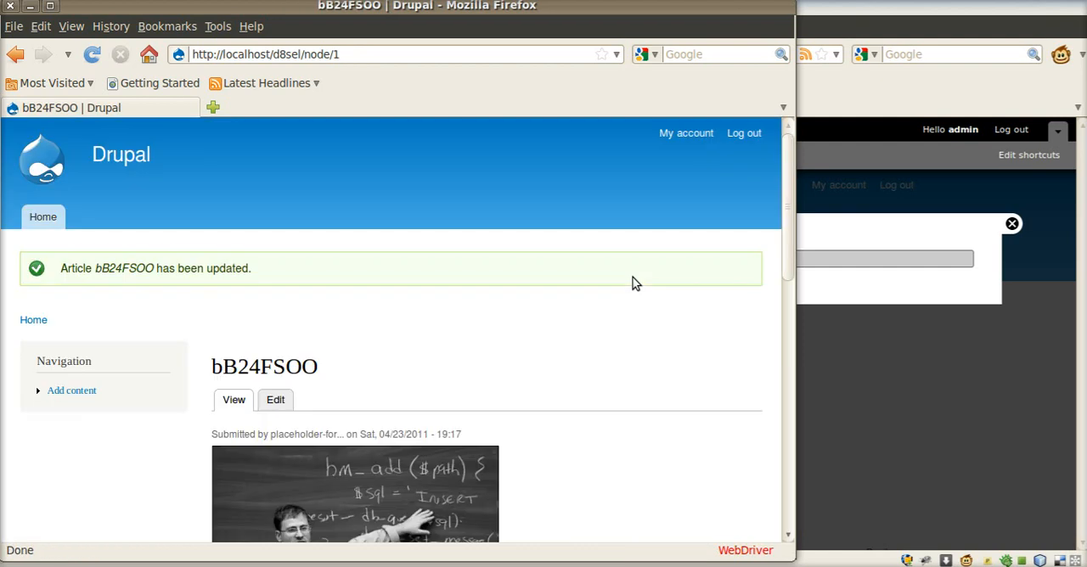
mouse_move(606, 418)
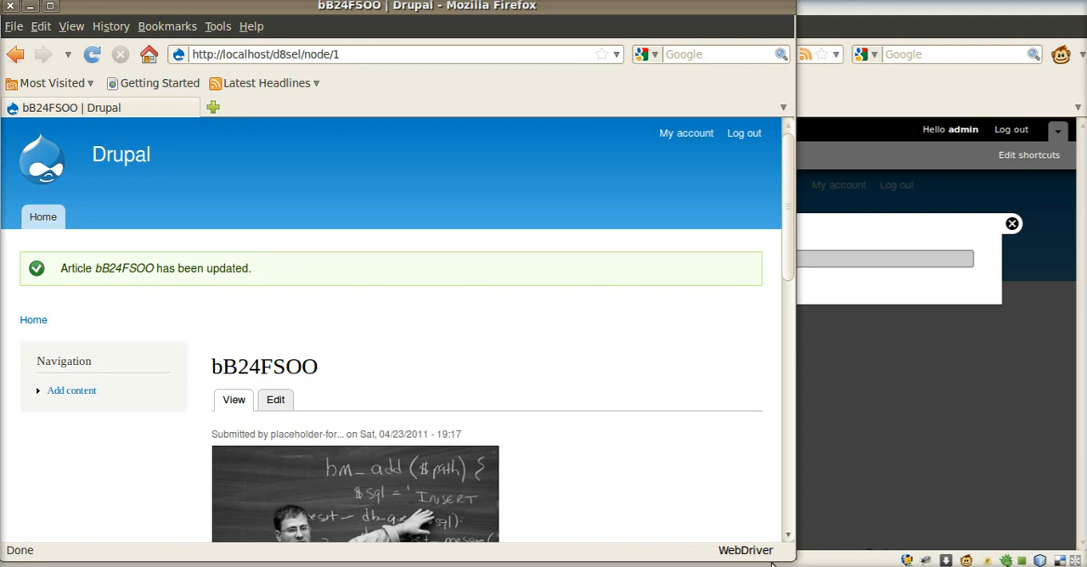
mouse_move(737, 540)
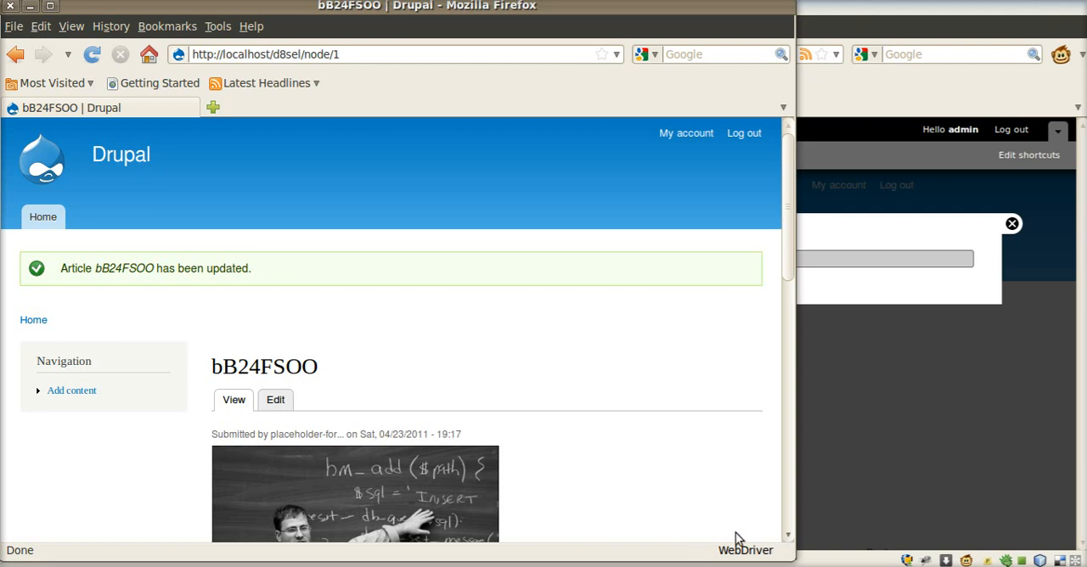
mouse_move(754, 516)
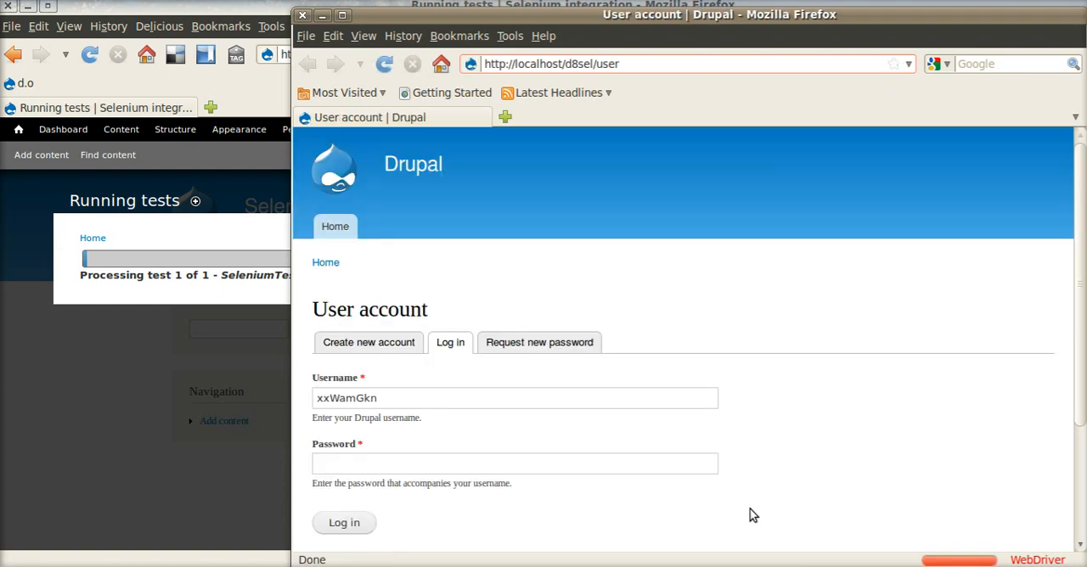
Log in as the second test account and save the term order in the taxonomy vocabulary
click(342, 523)
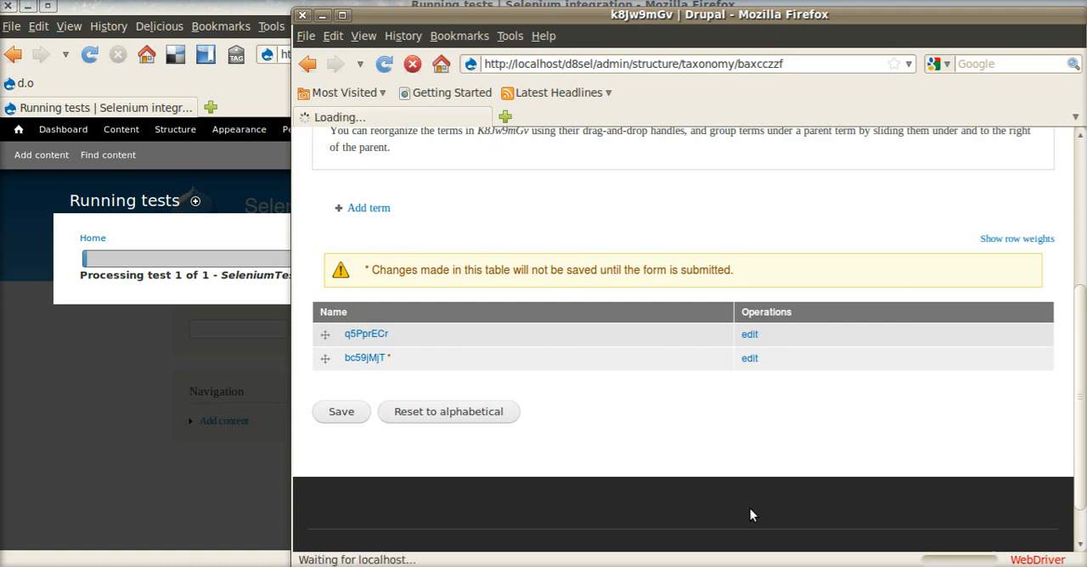
click(340, 411)
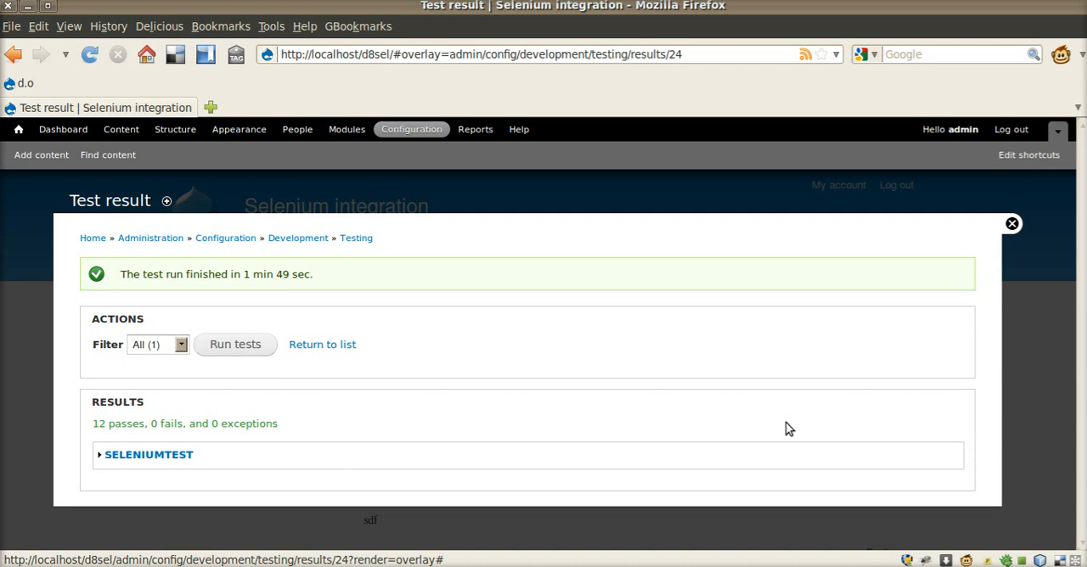
mouse_move(455, 540)
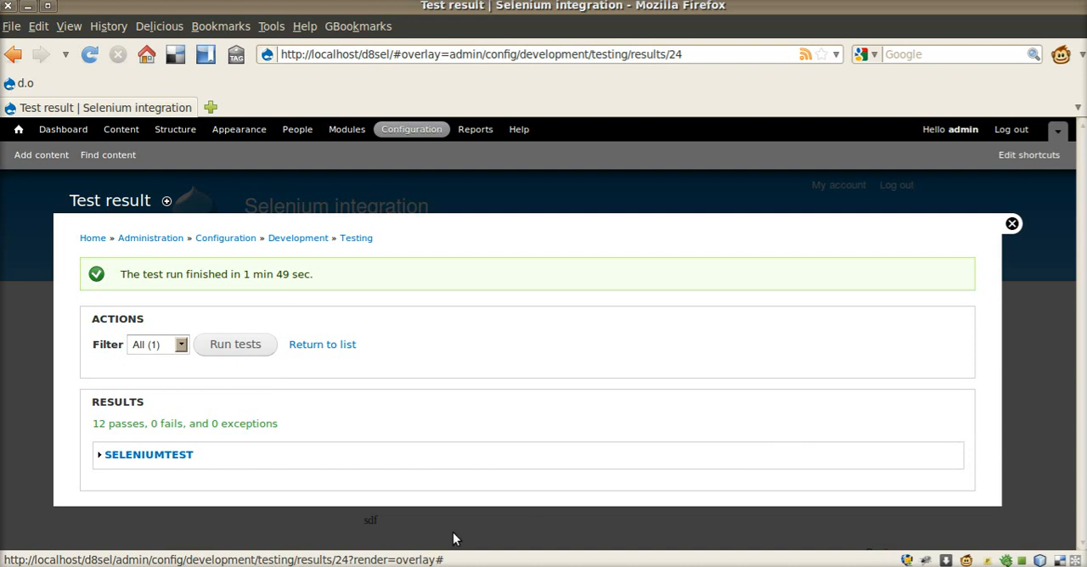